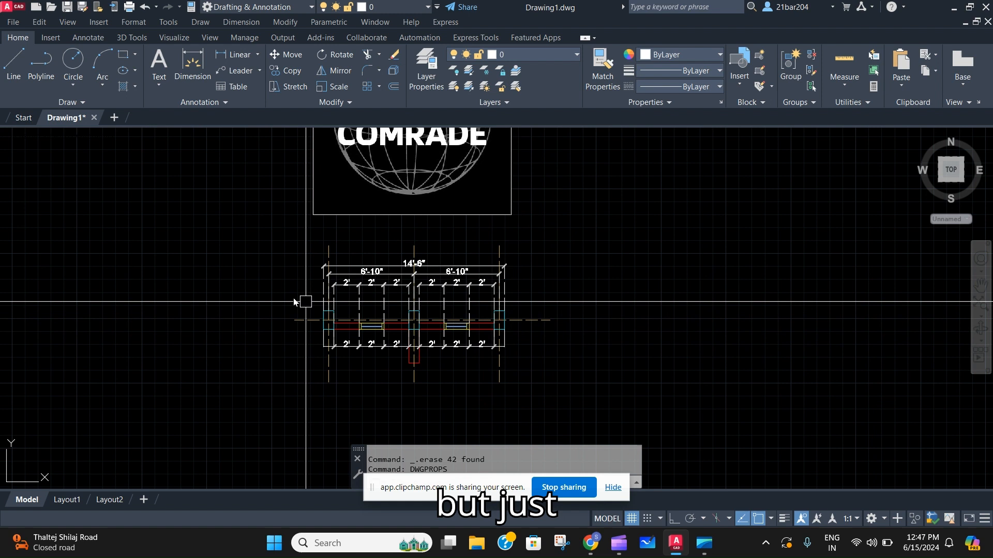
mouse_move(635, 271)
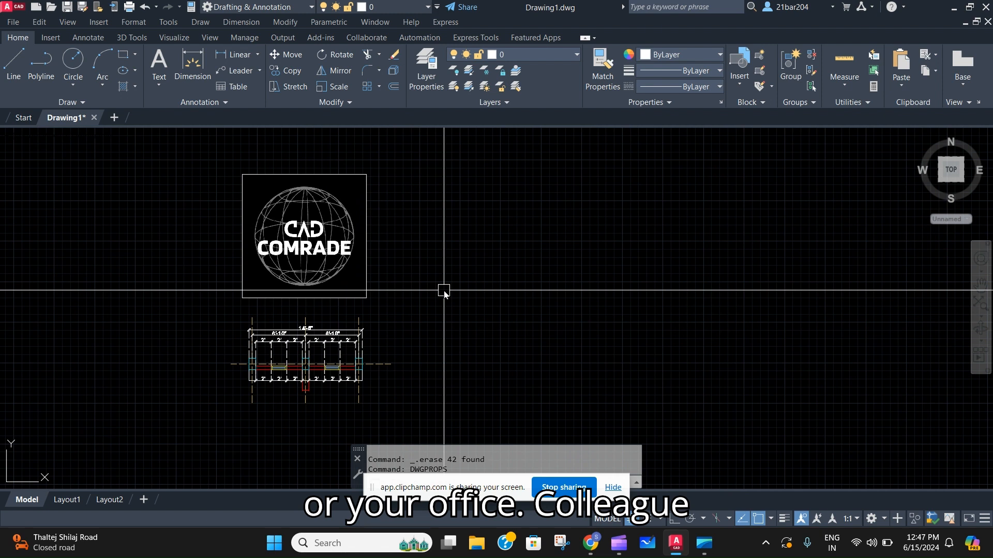
mouse_move(443, 310)
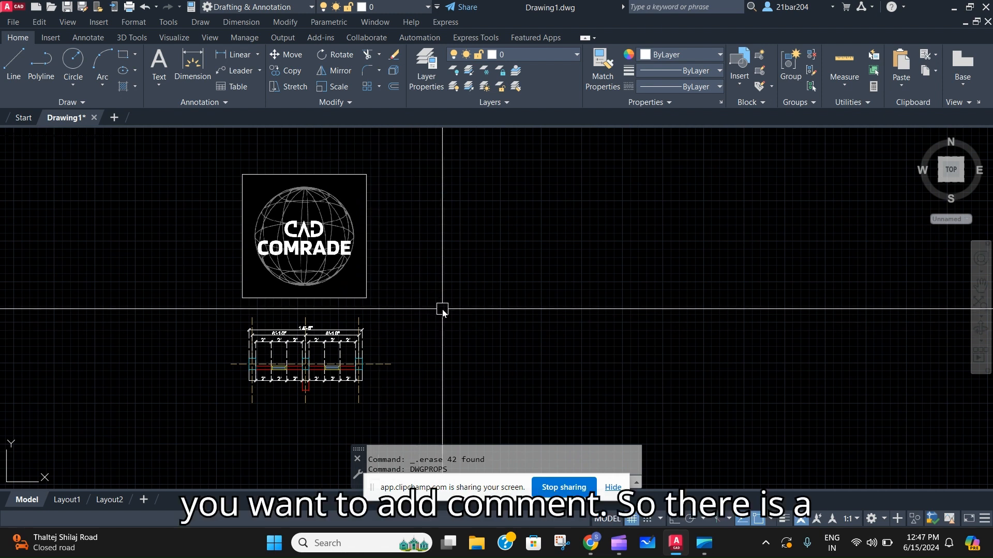
Start typing the DWGPROPS command at the command line.
type("d")
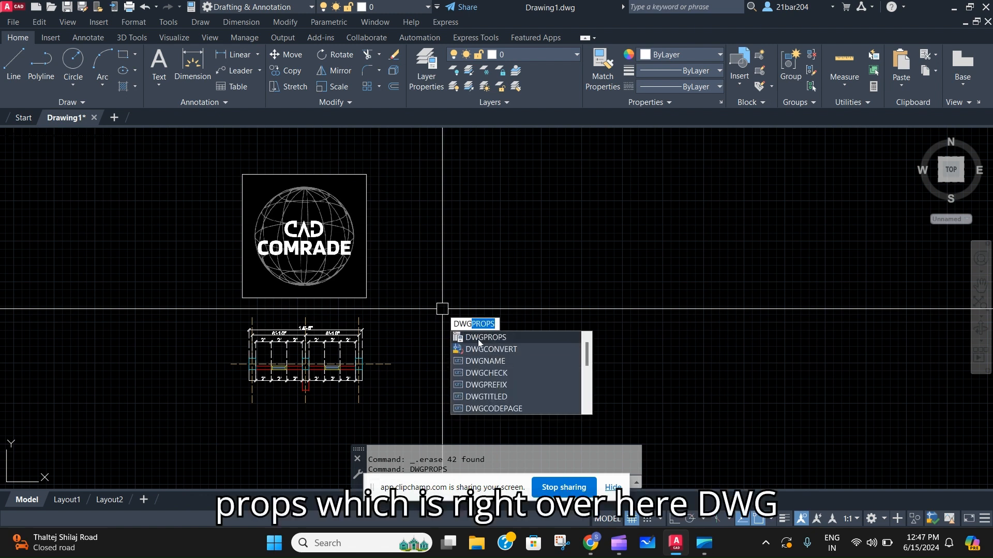
mouse_move(484, 338)
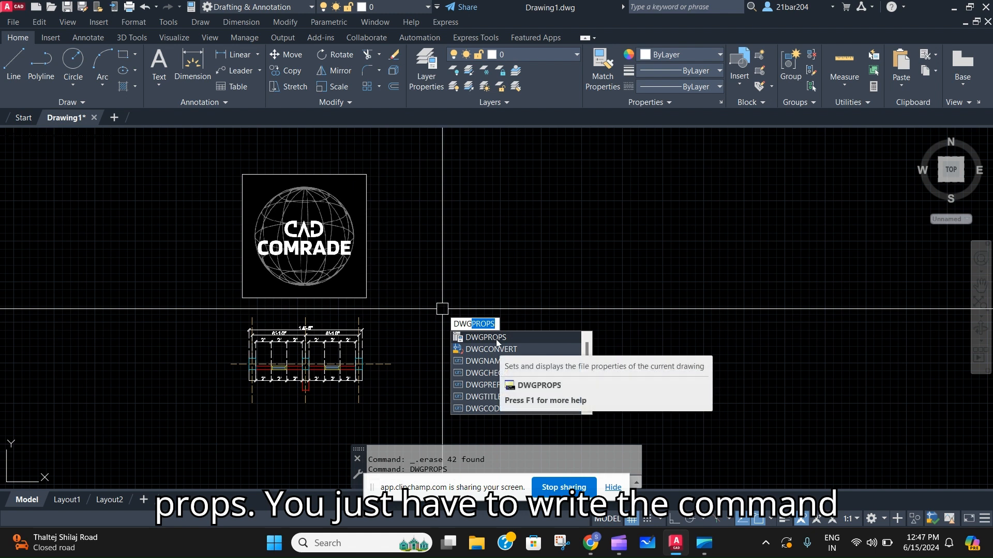
mouse_move(536, 325)
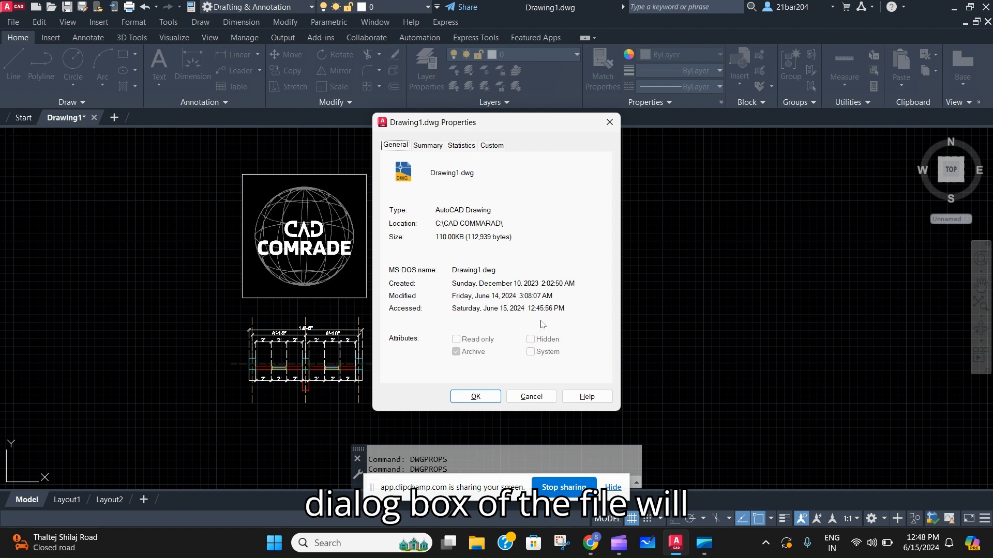
mouse_move(513, 335)
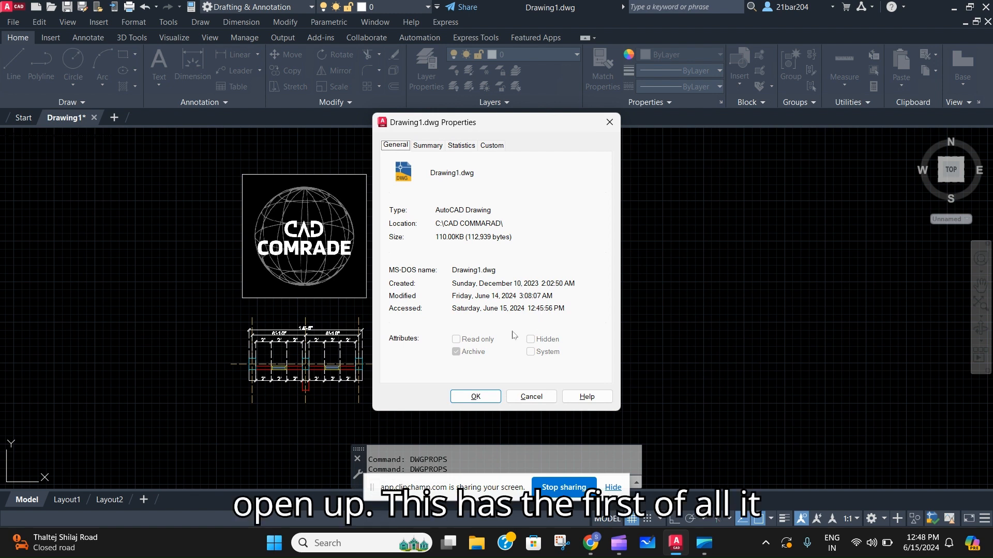
mouse_move(449, 195)
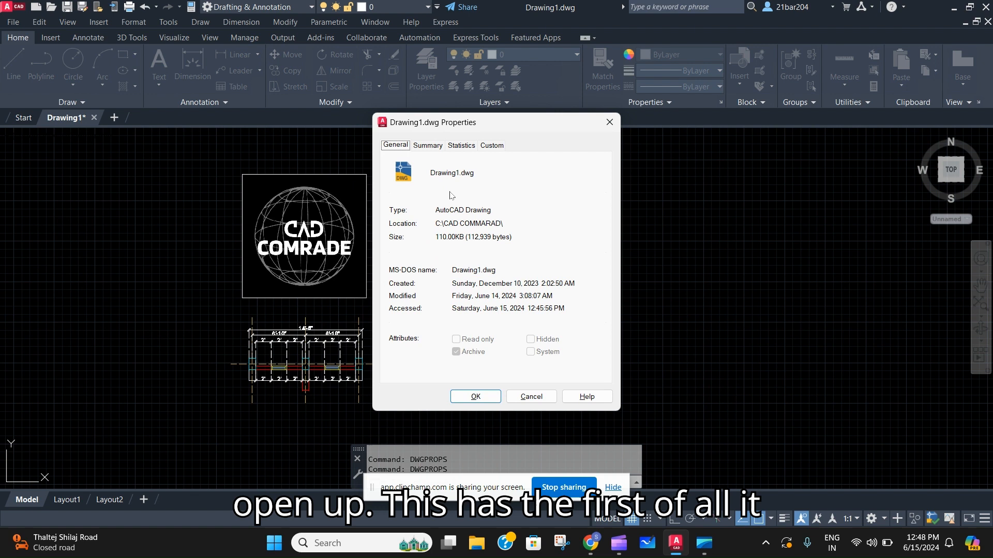
mouse_move(451, 209)
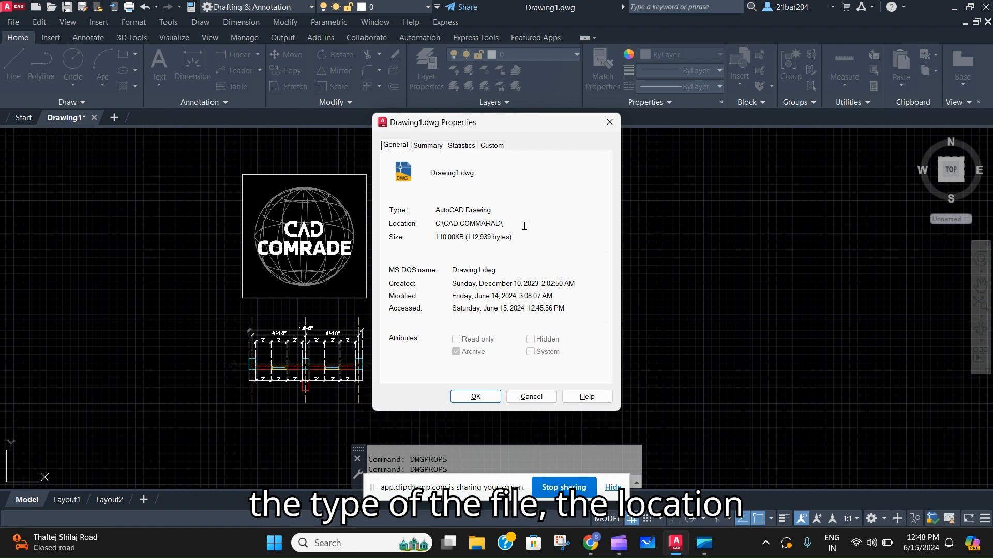
mouse_move(458, 236)
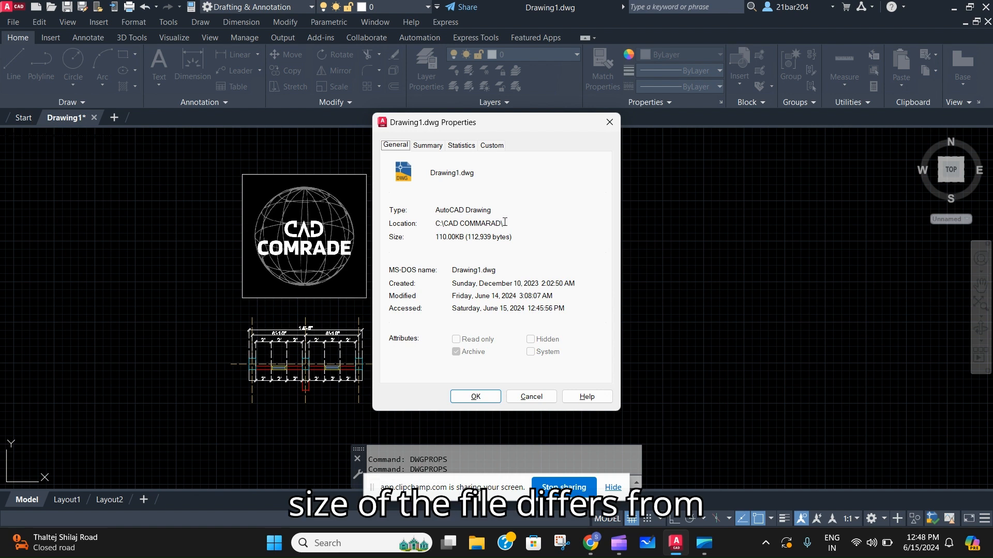
mouse_move(510, 223)
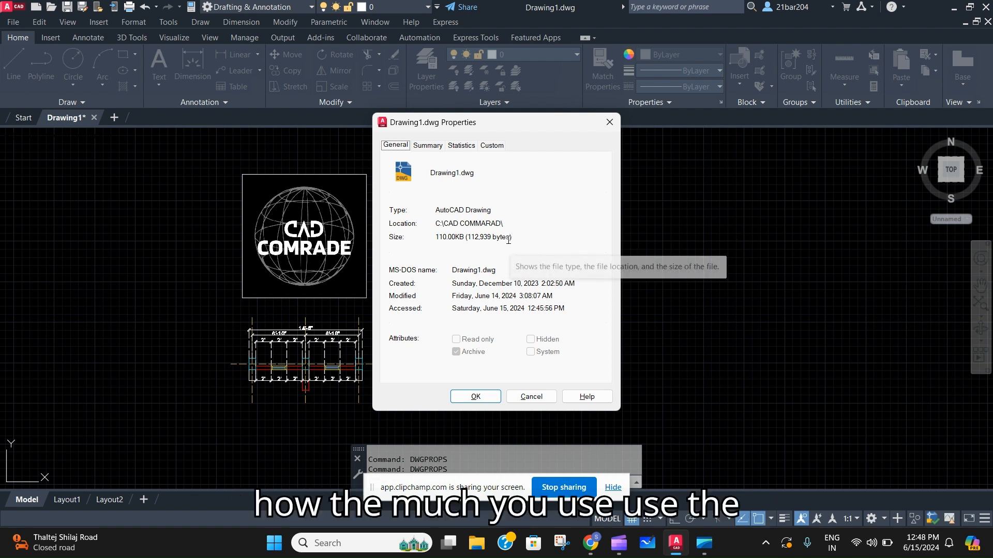
mouse_move(502, 289)
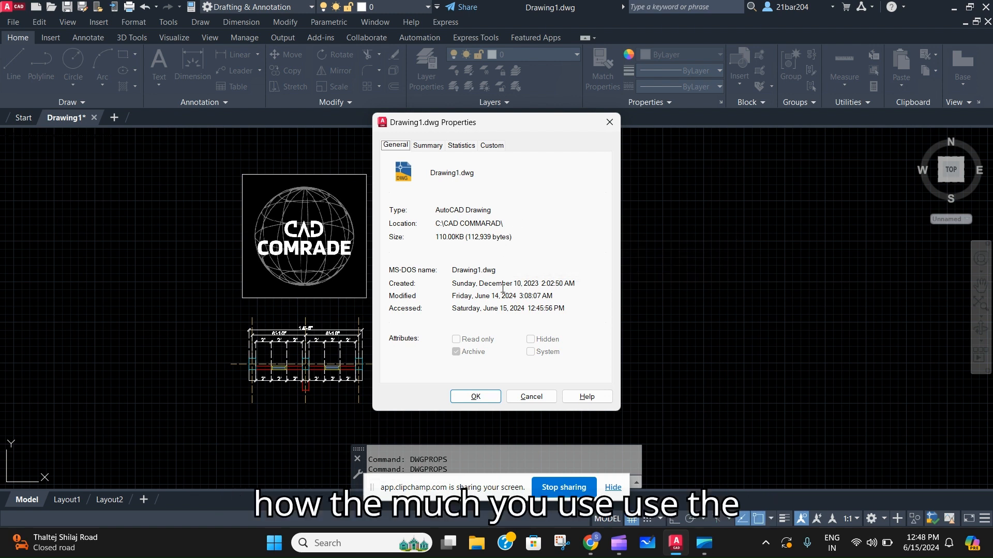
mouse_move(502, 290)
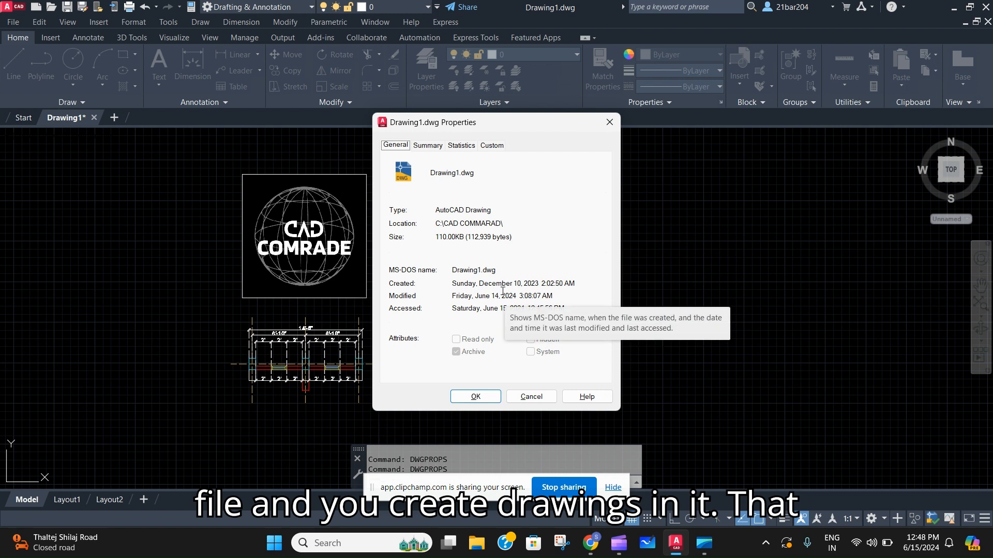
mouse_move(437, 186)
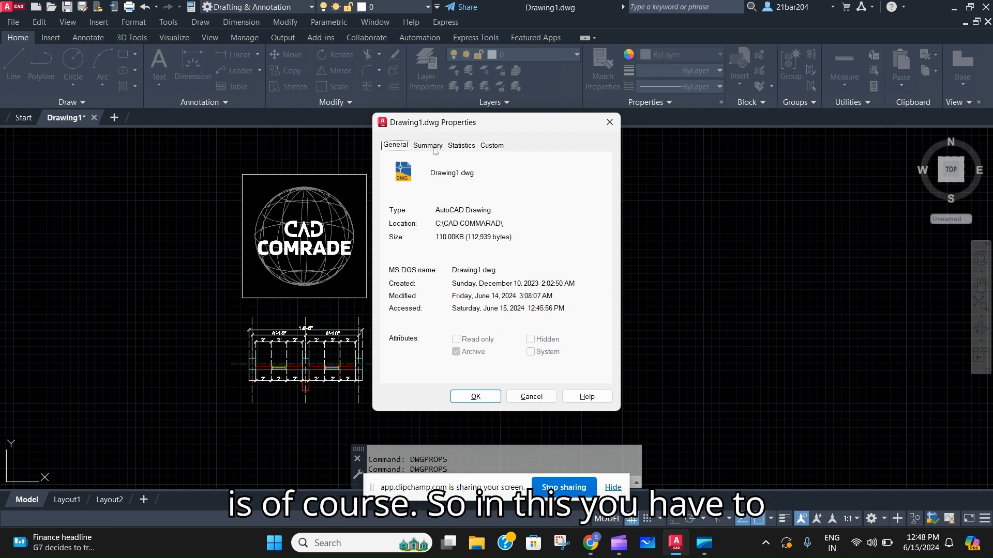
On the Summary tab, enter title 'rcc' and subject 'costing'.
left_click(426, 145)
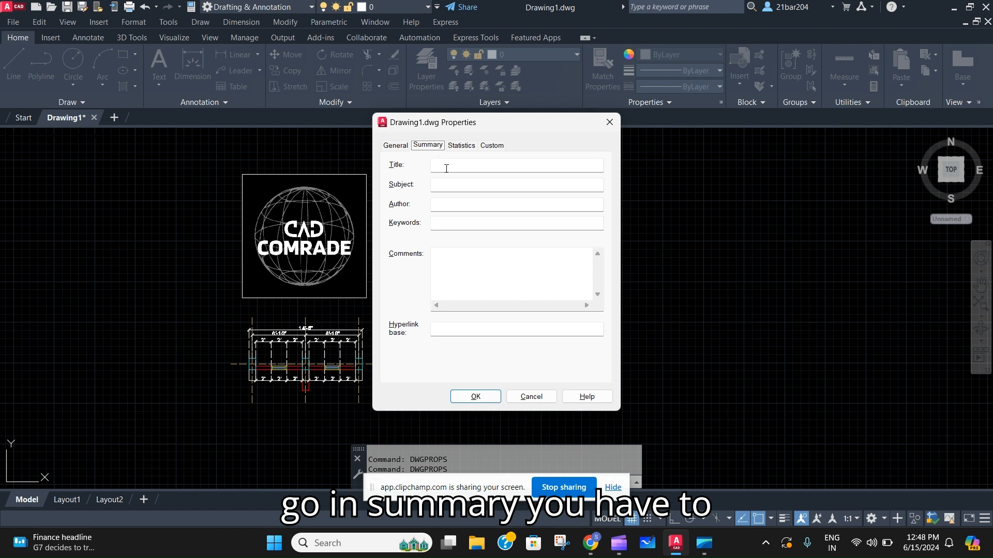
left_click(515, 164)
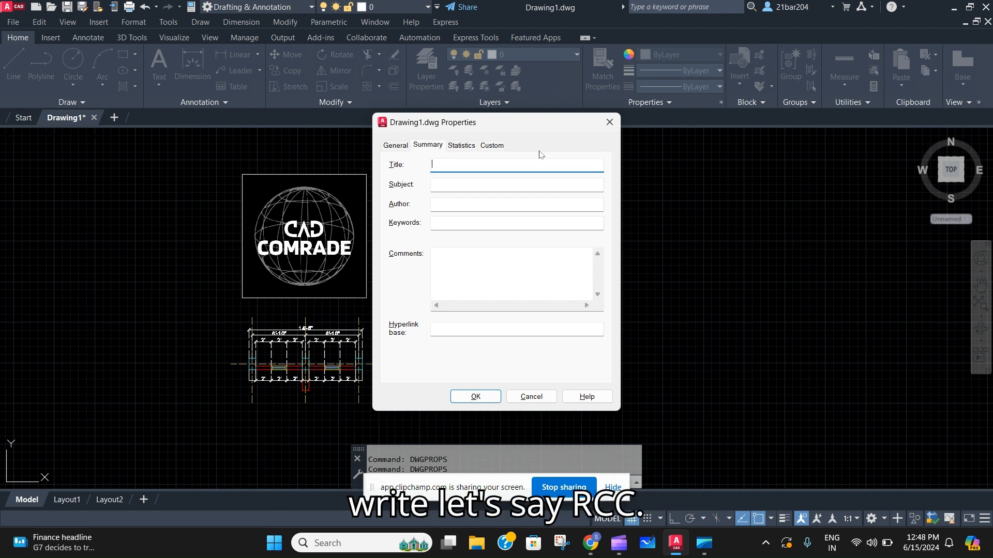
type("rc")
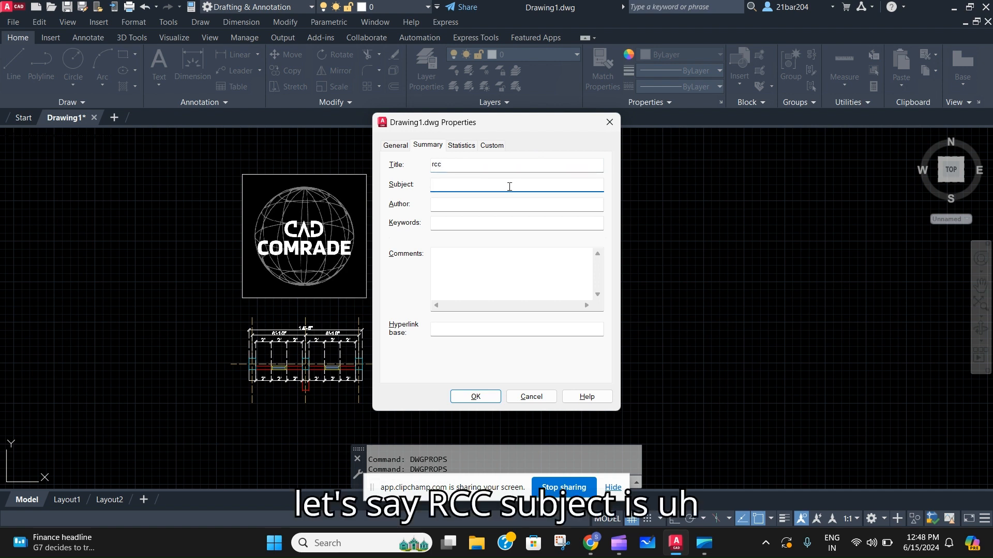
type("costing")
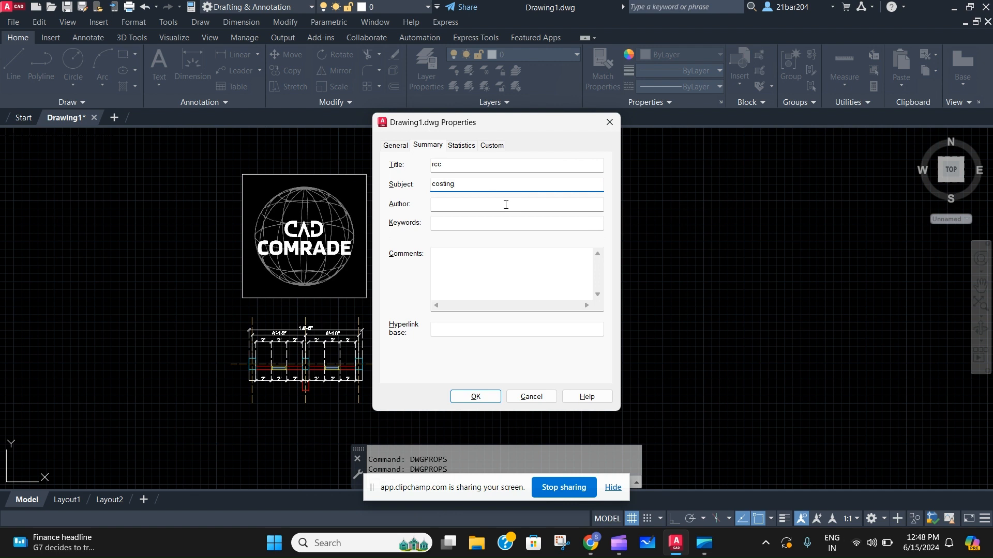
Enter 'architect' as the author, fixing the typo with Backspace.
left_click(516, 203)
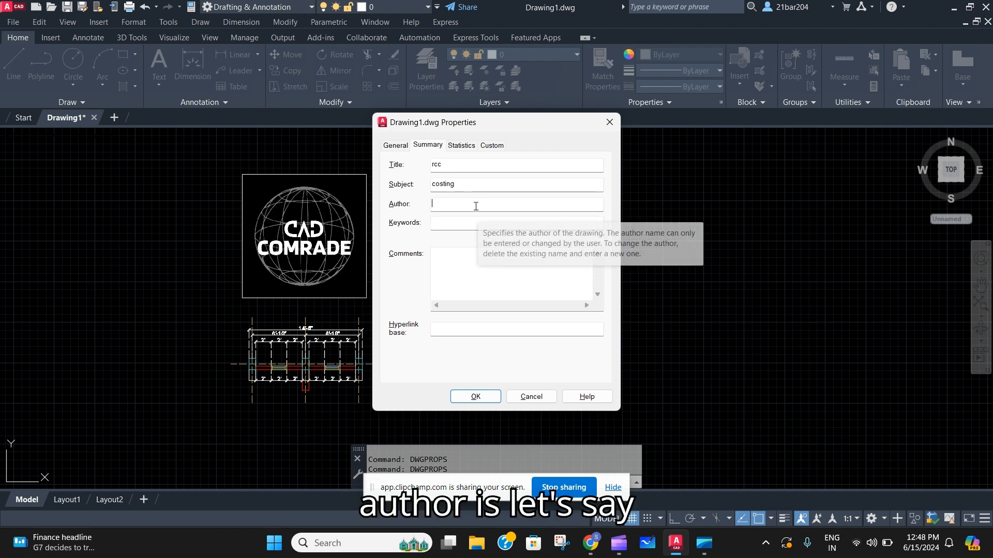
type("arcitetcc")
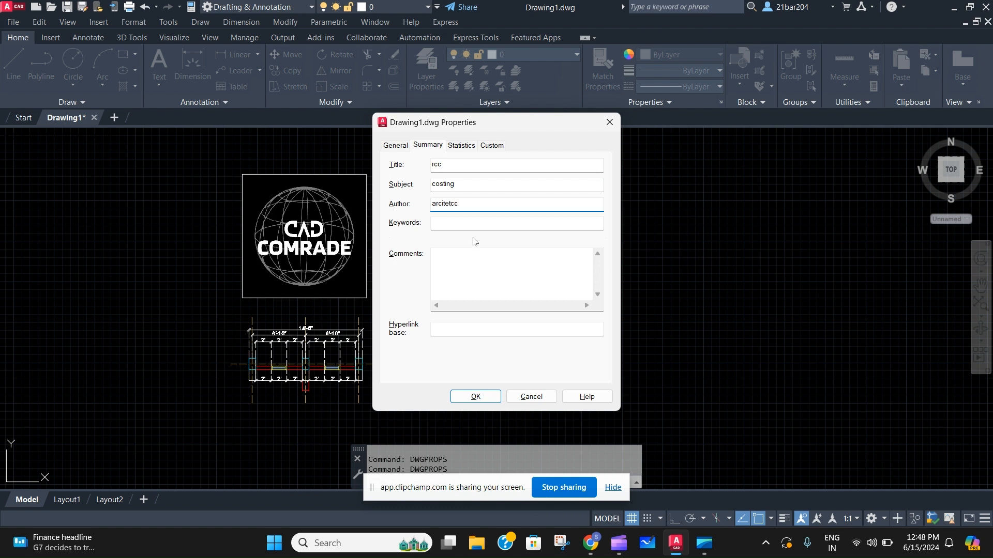
key("Backspace")
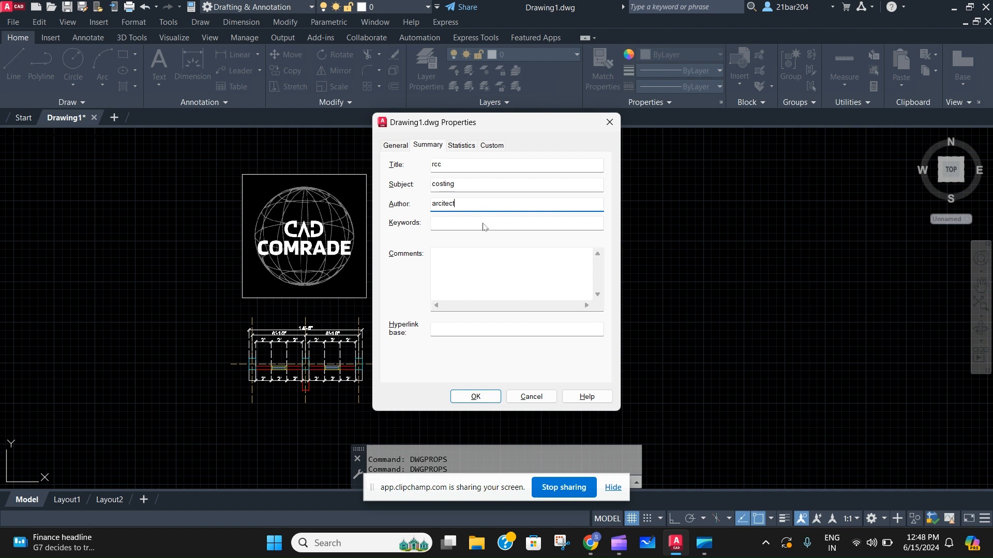
mouse_move(479, 266)
type("h")
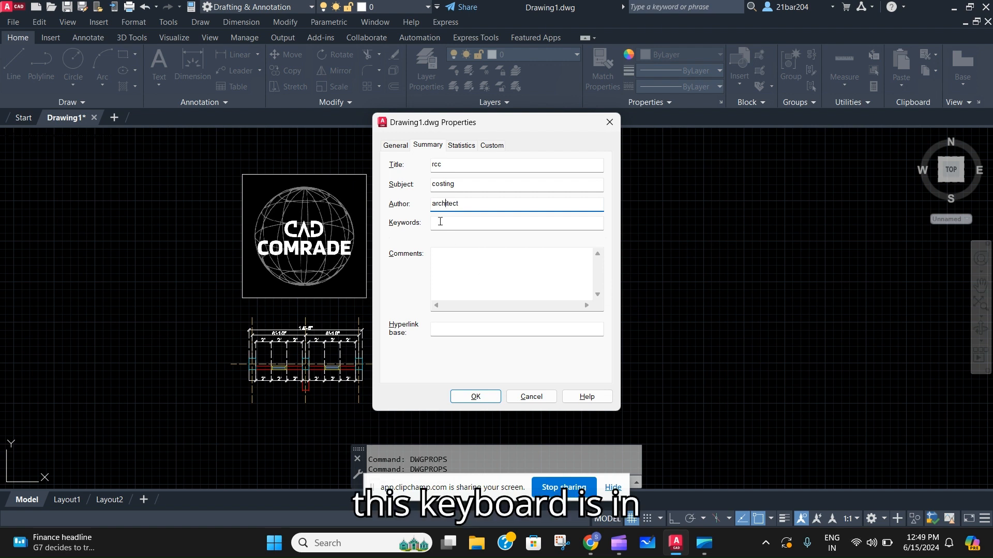
Enter the comment 'let me know the costing of the project'.
left_click(513, 274)
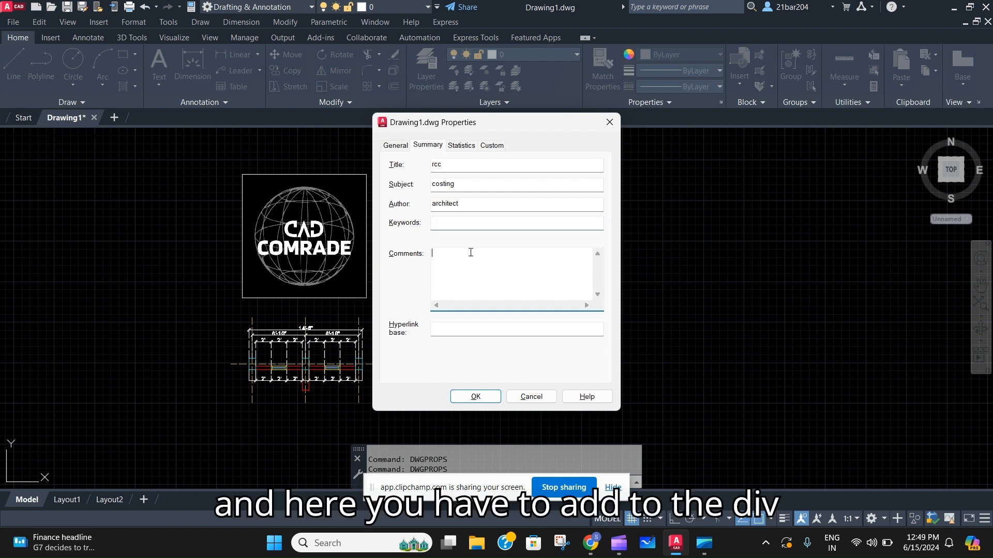
mouse_move(476, 262)
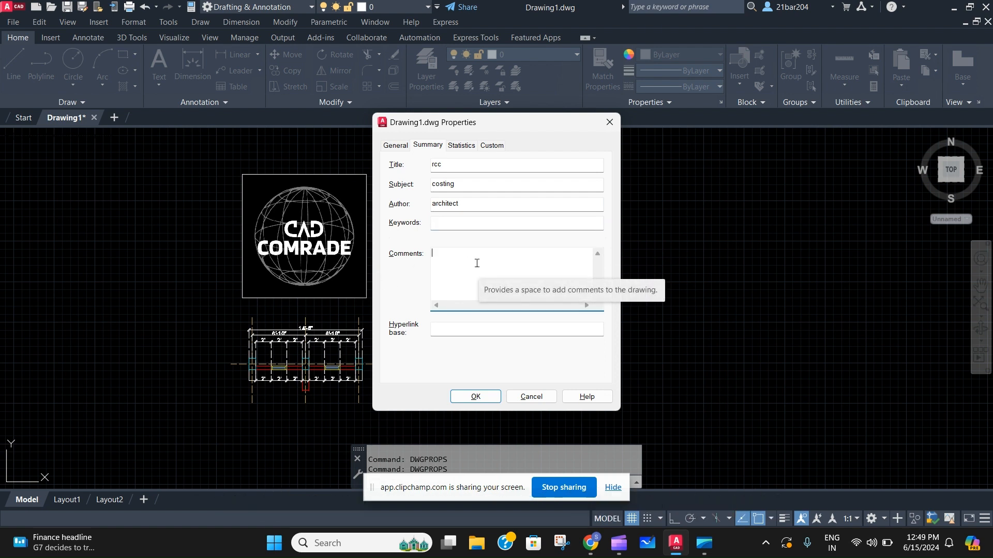
type("let")
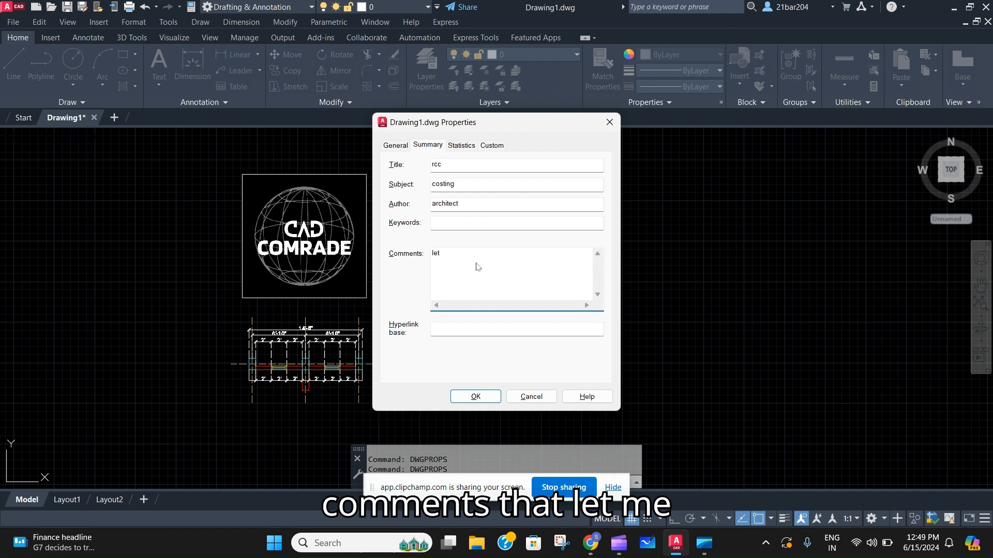
type("e")
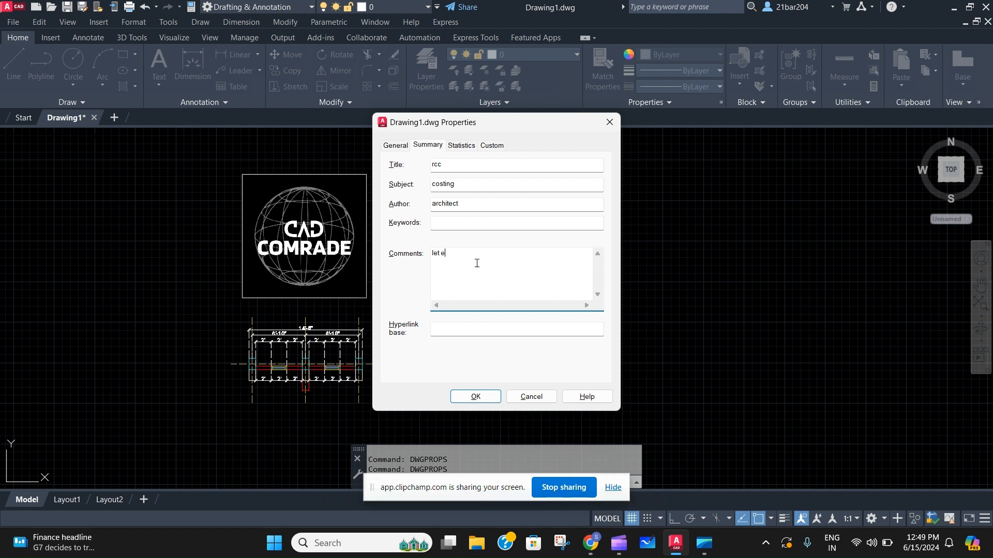
type("m")
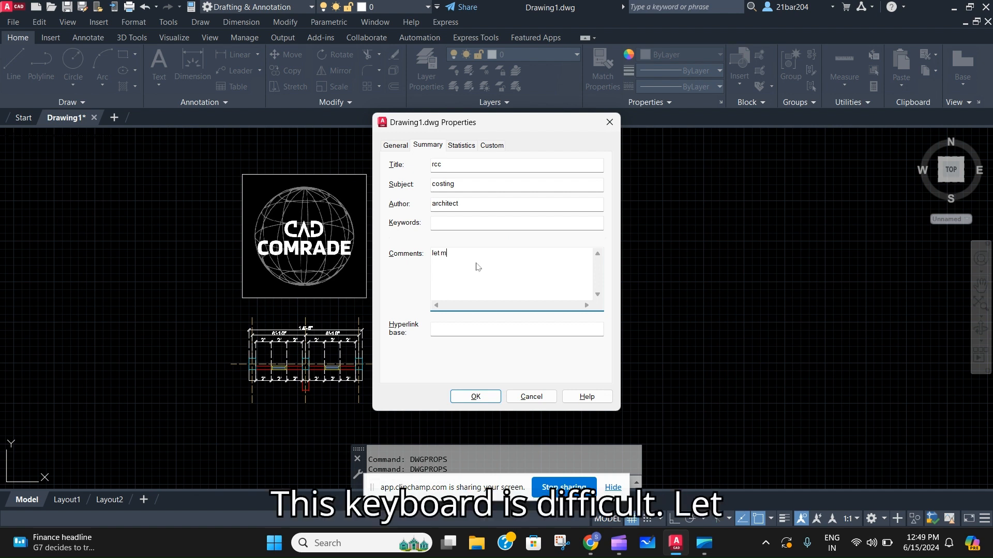
type("e")
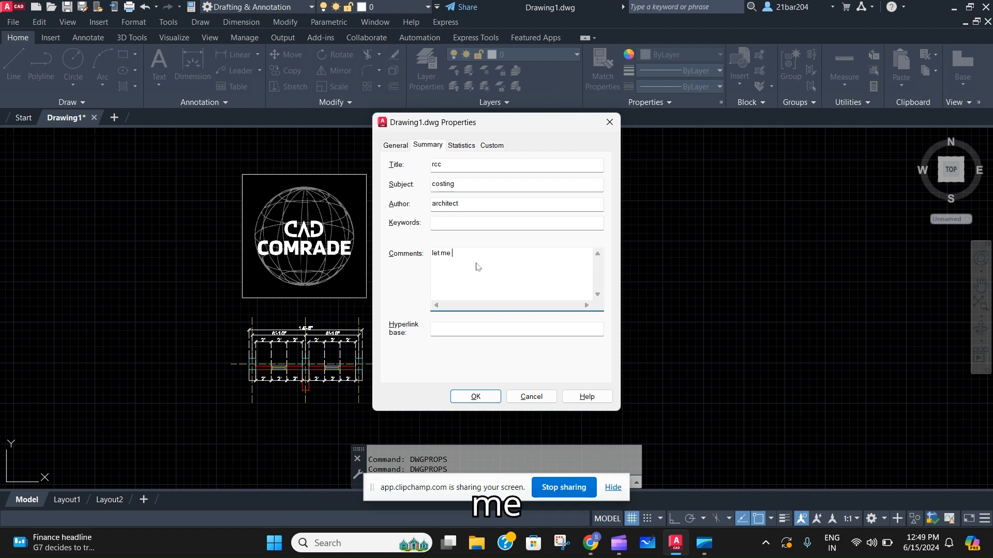
type("knoe")
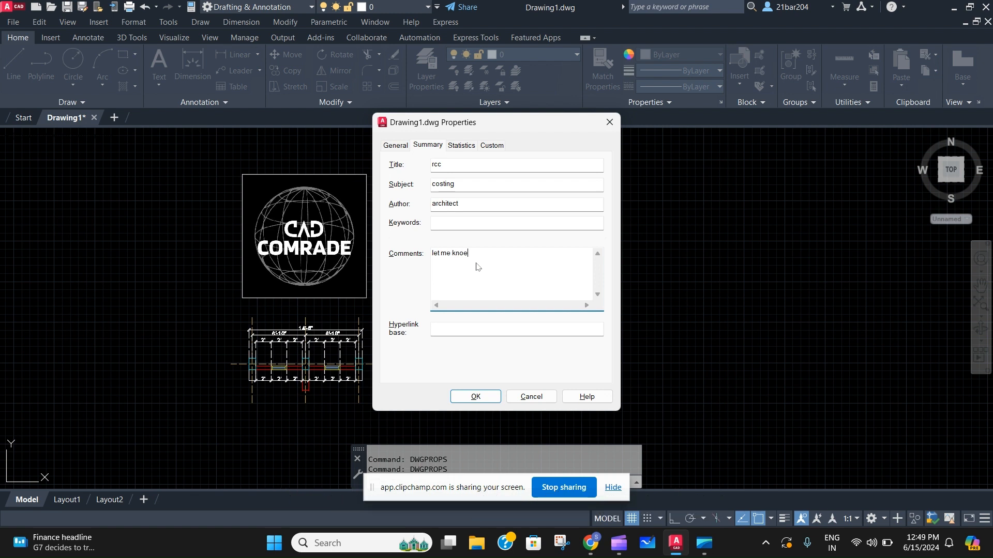
type("w")
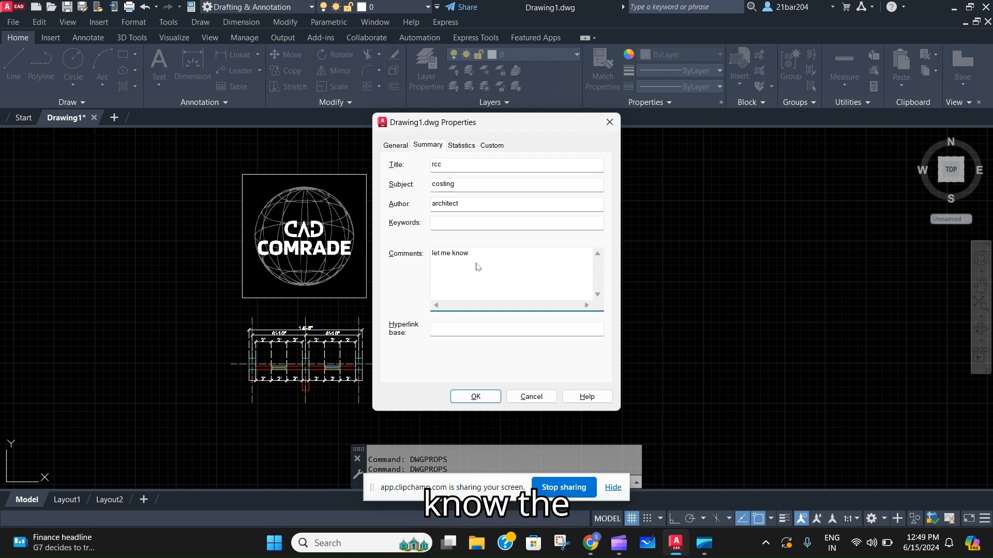
type("the cost")
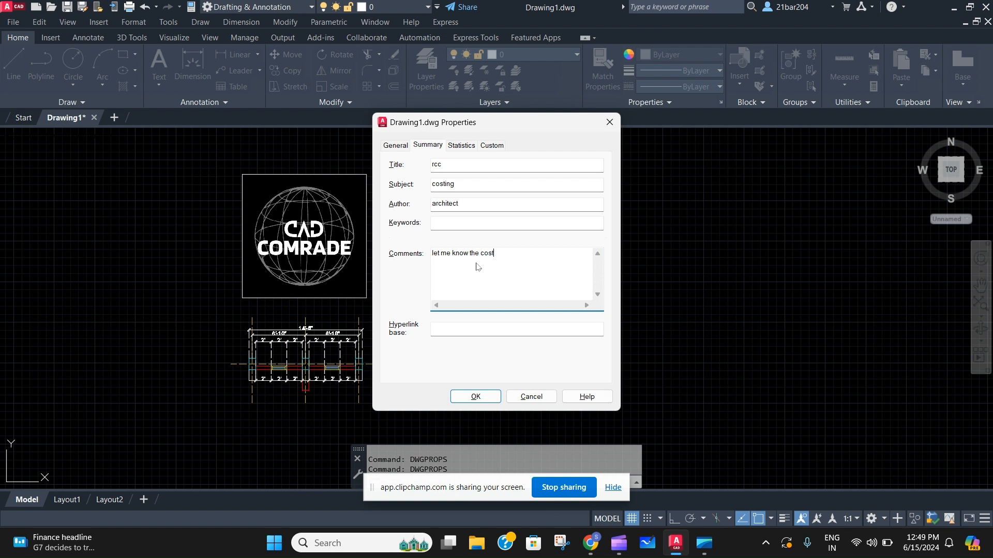
type("ing of the")
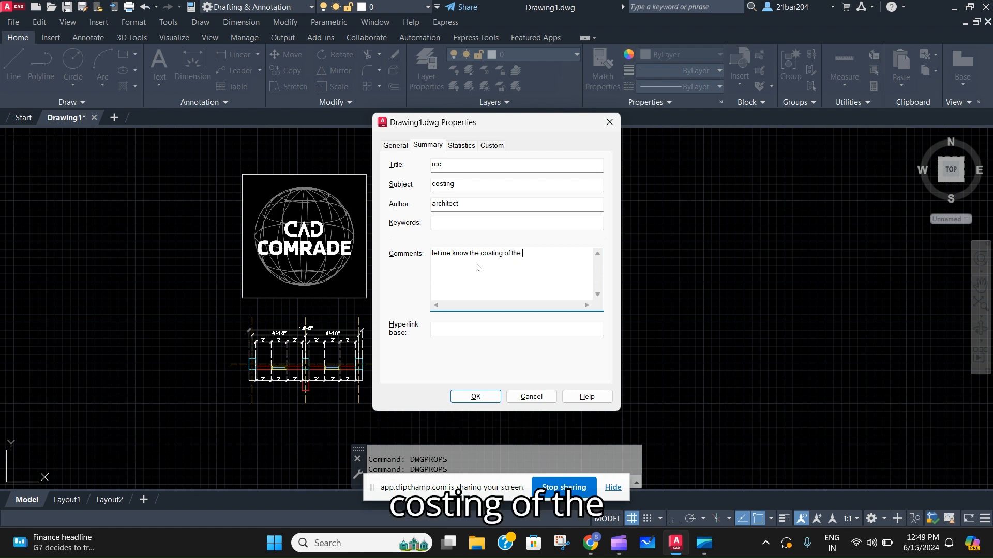
type("proje")
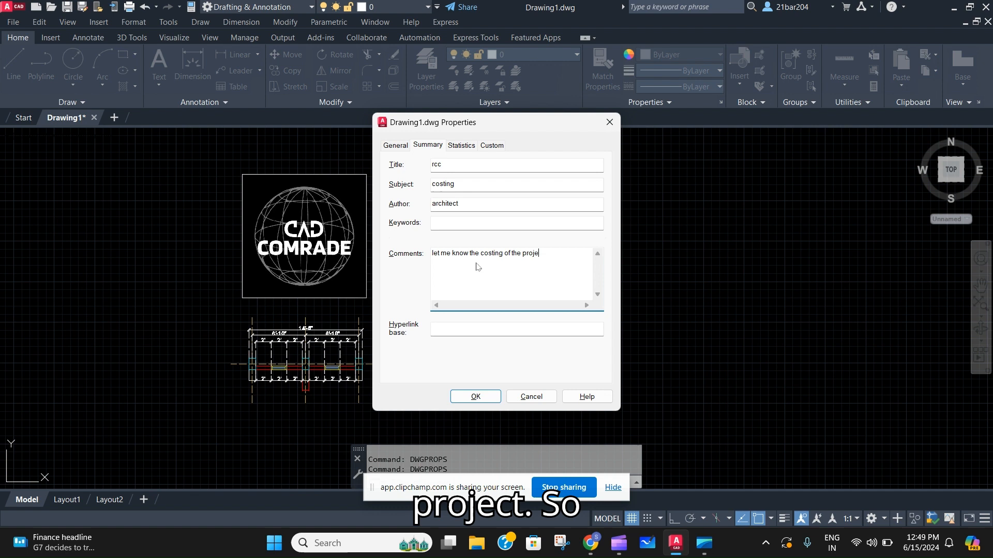
type("ct")
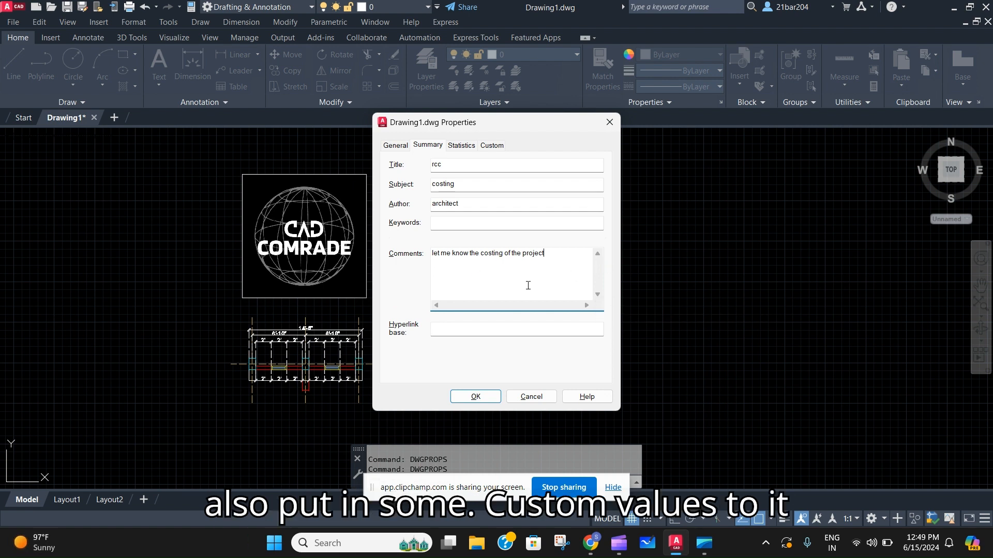
mouse_move(491, 145)
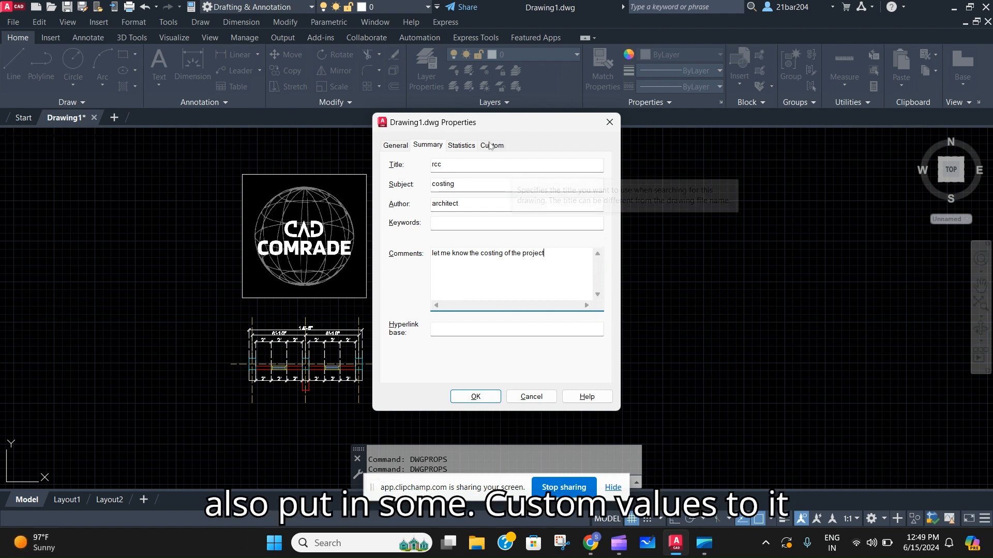
On the Custom tab, add property 'rcc 1' with value 400.
left_click(491, 145)
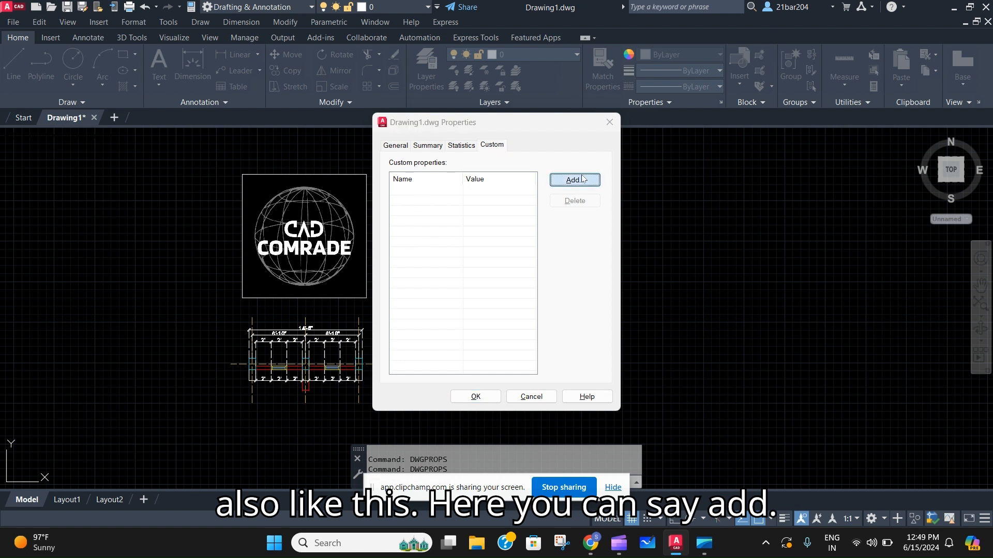
left_click(574, 180)
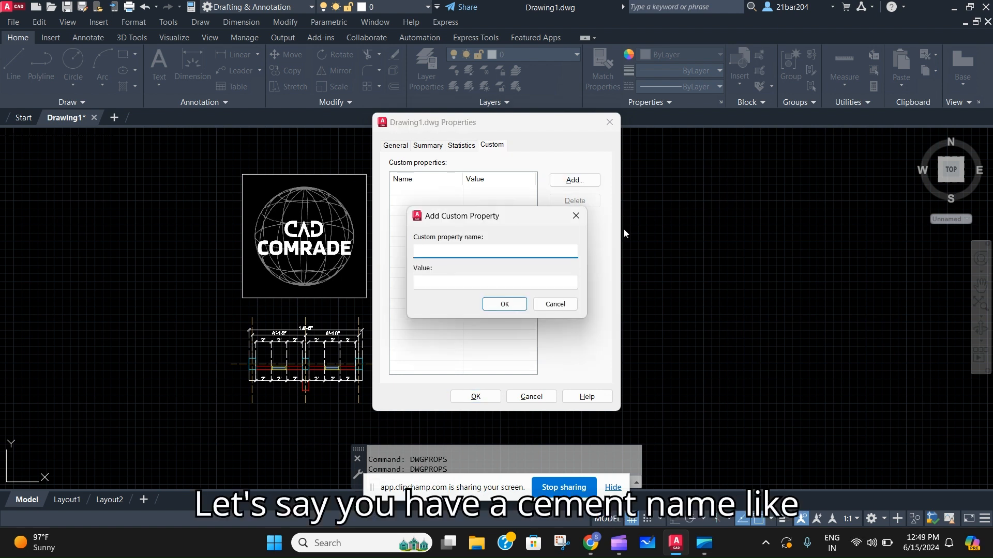
type("rcc 1")
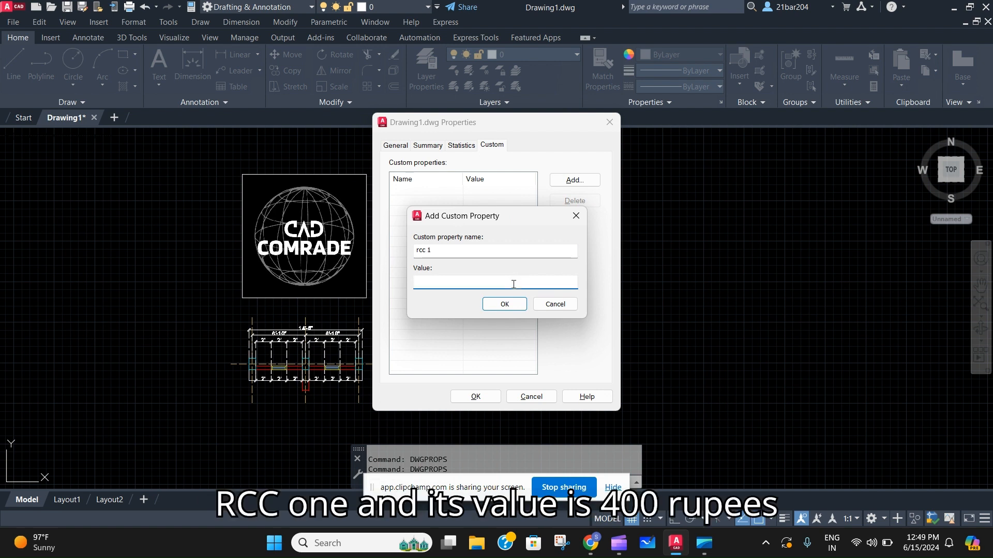
left_click(503, 304)
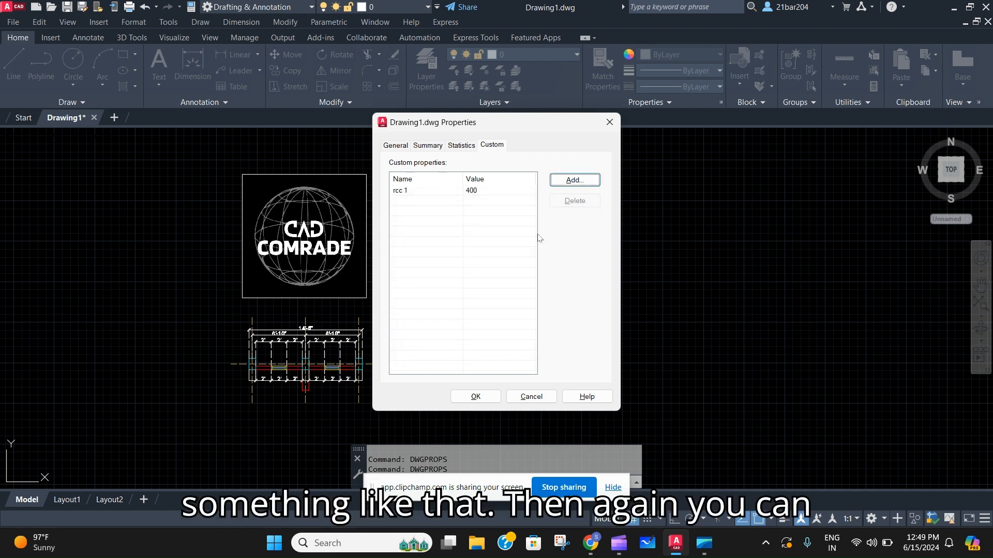
Add a second custom property 'rcc 2' with value 450.
left_click(573, 180)
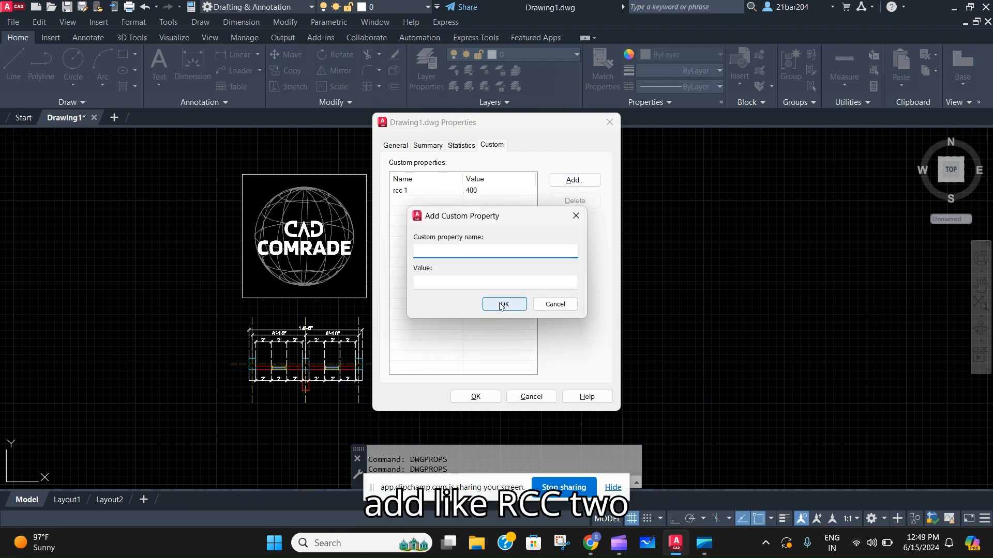
type("rcc 2")
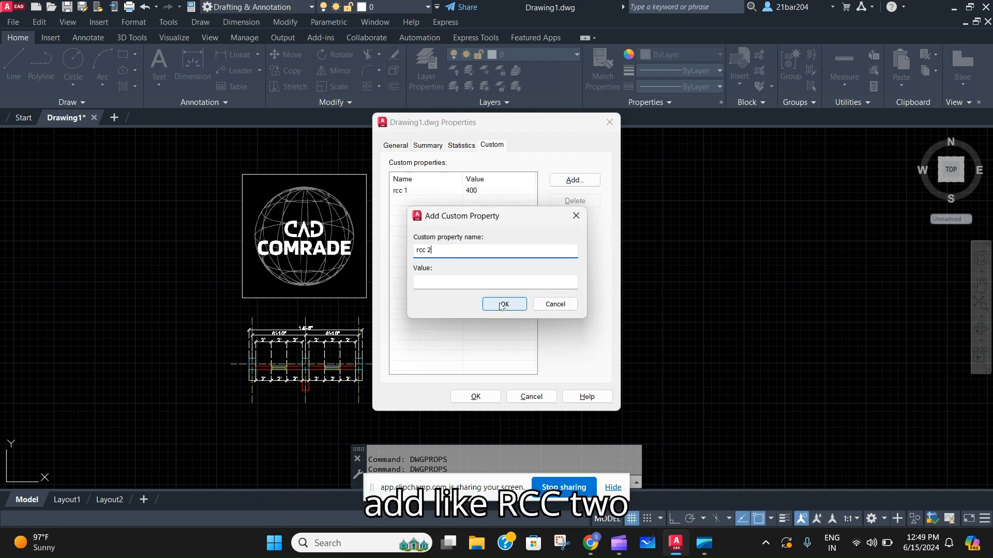
left_click(494, 282)
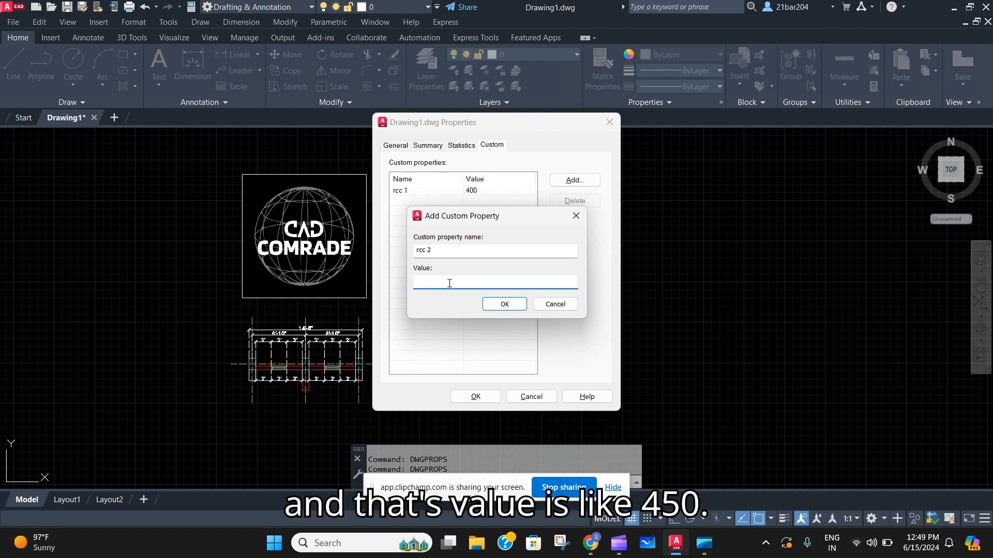
type("40")
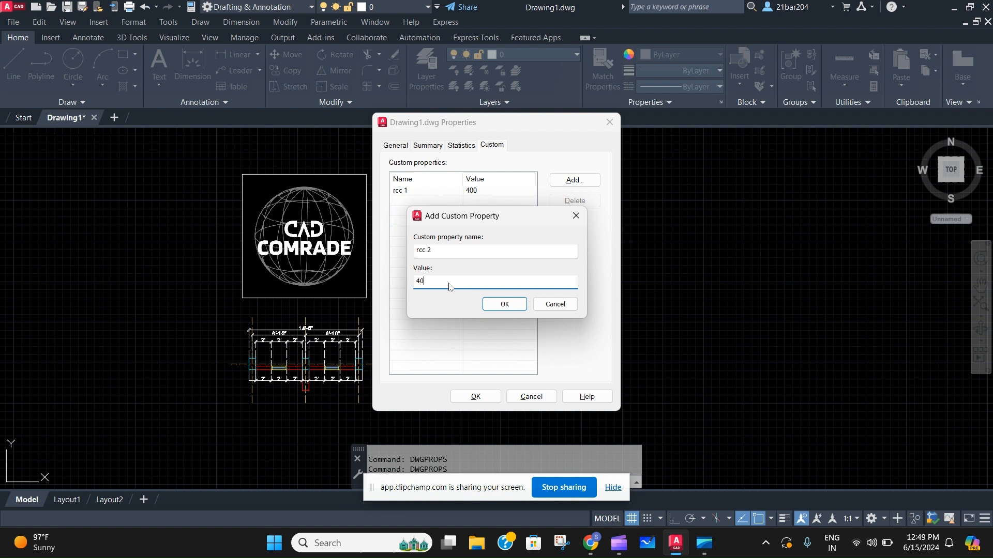
type("5")
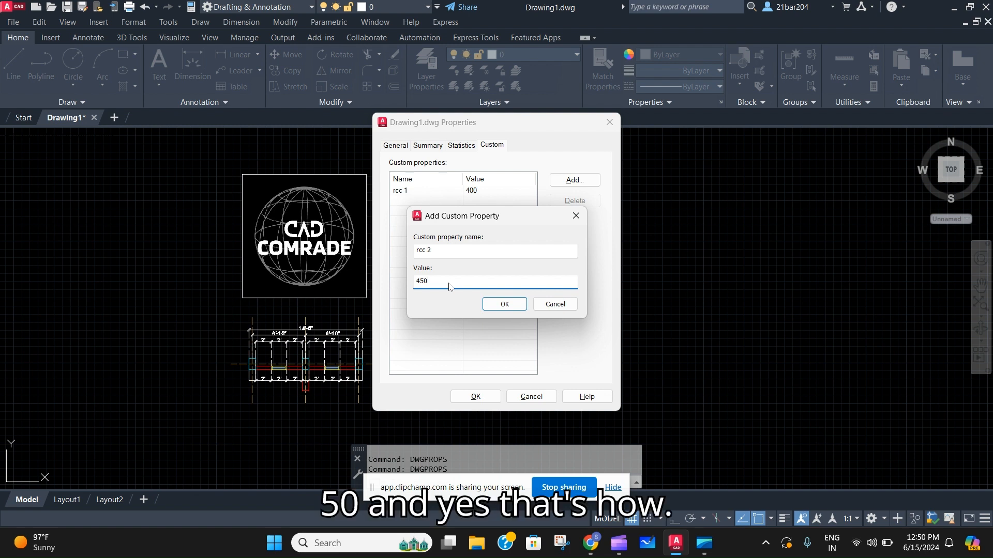
left_click(503, 304)
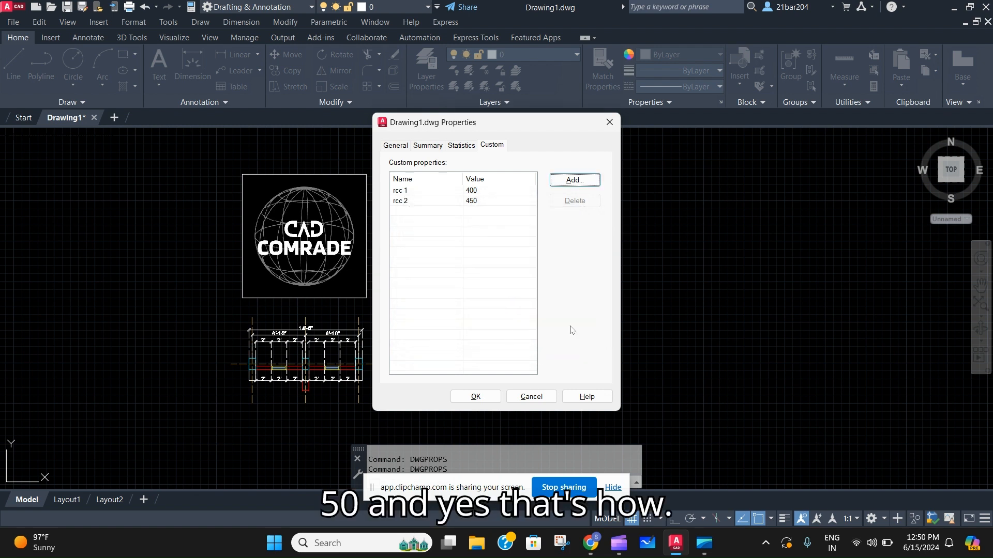
Review the Summary, Statistics and Custom tabs, then close Drawing Properties with OK.
left_click(426, 145)
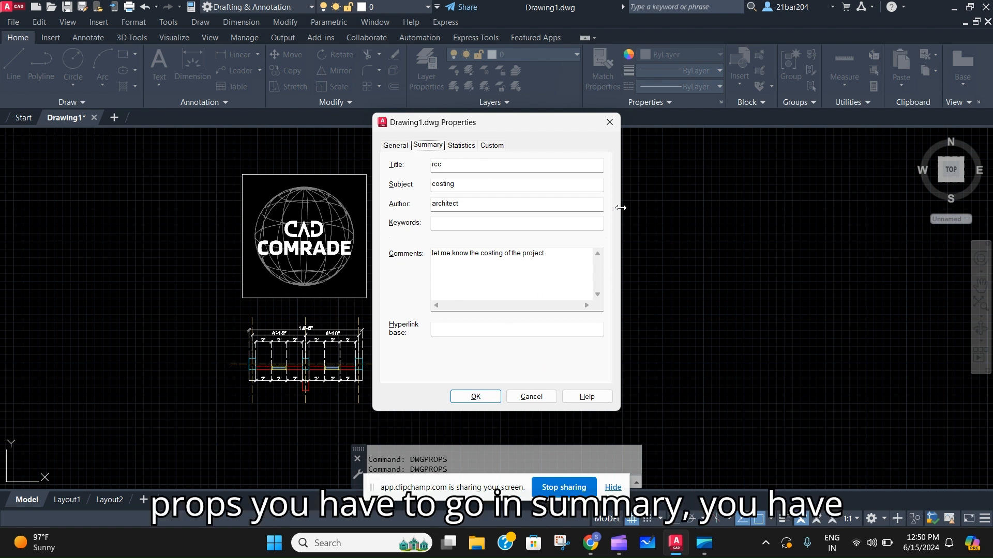
left_click(435, 164)
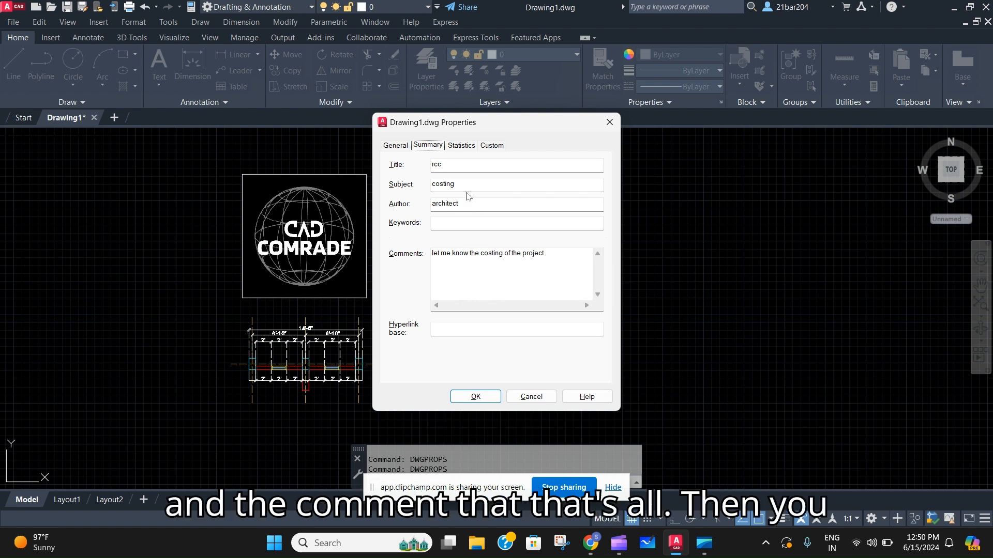
left_click(460, 144)
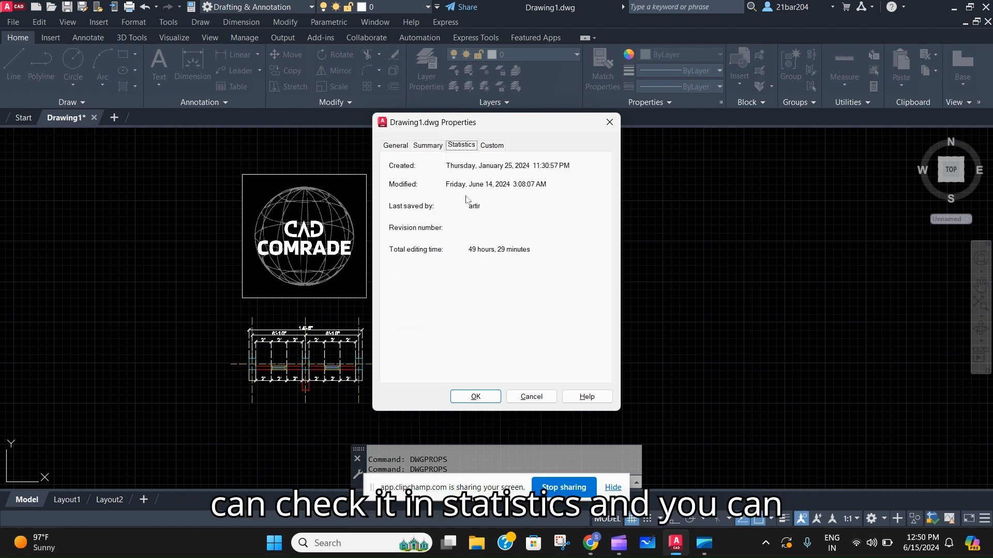
left_click(491, 144)
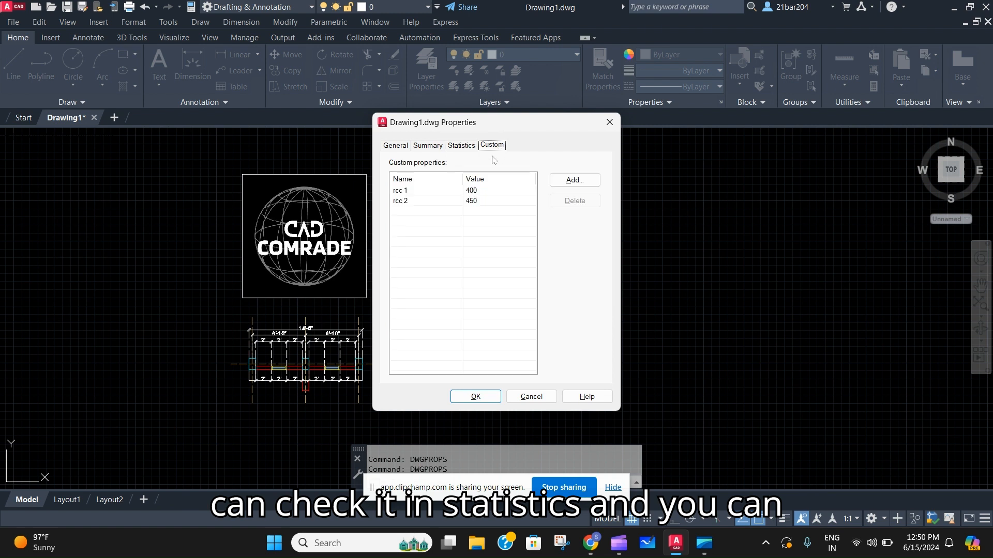
mouse_move(493, 247)
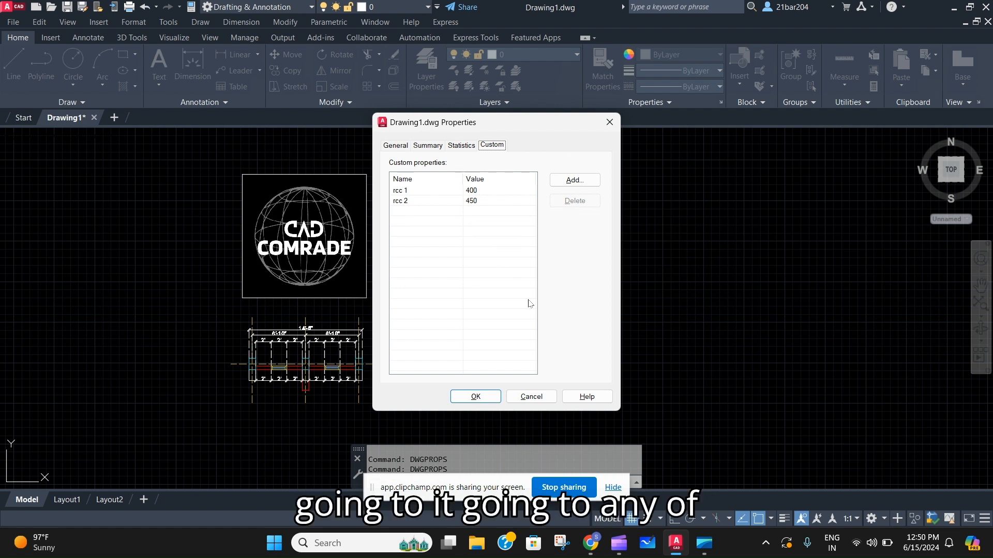
mouse_move(396, 166)
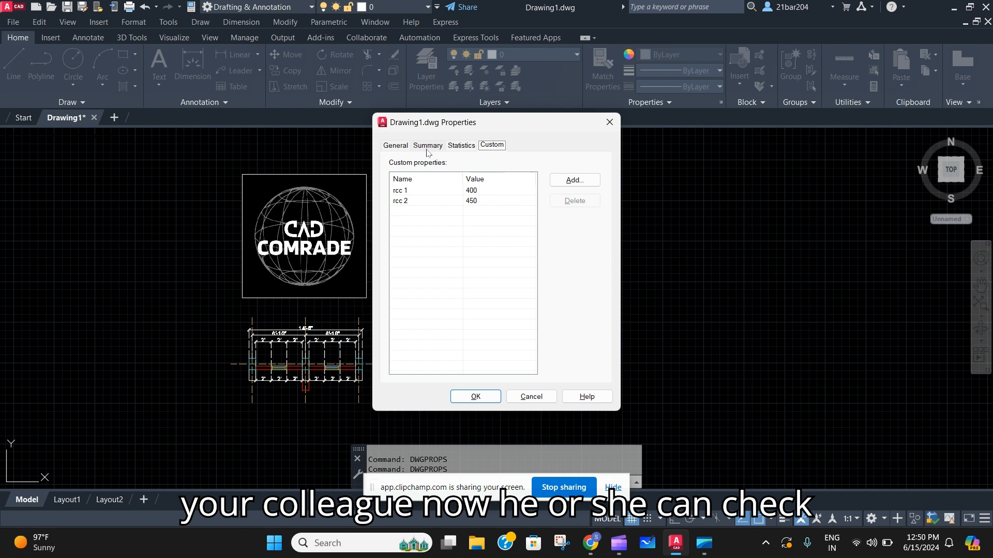
left_click(427, 145)
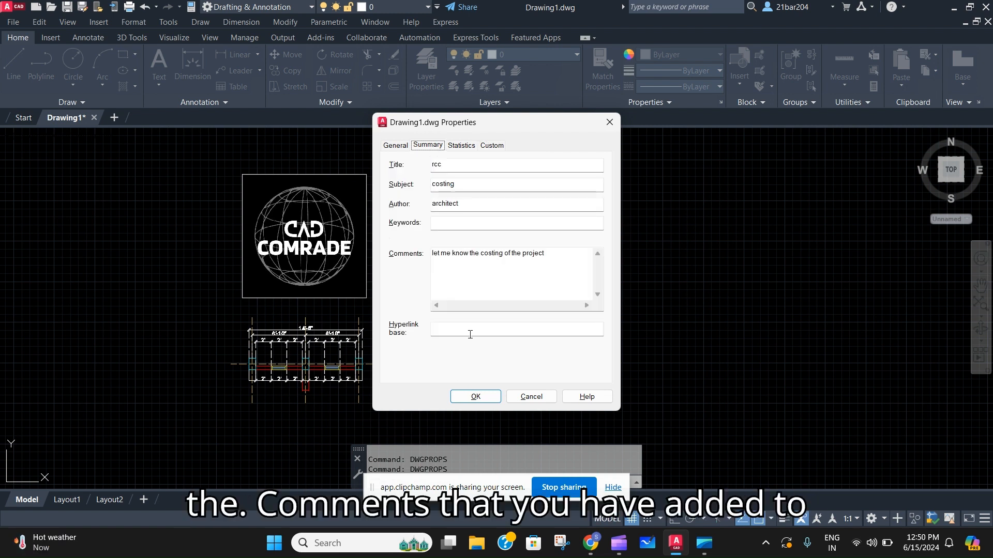
mouse_move(472, 324)
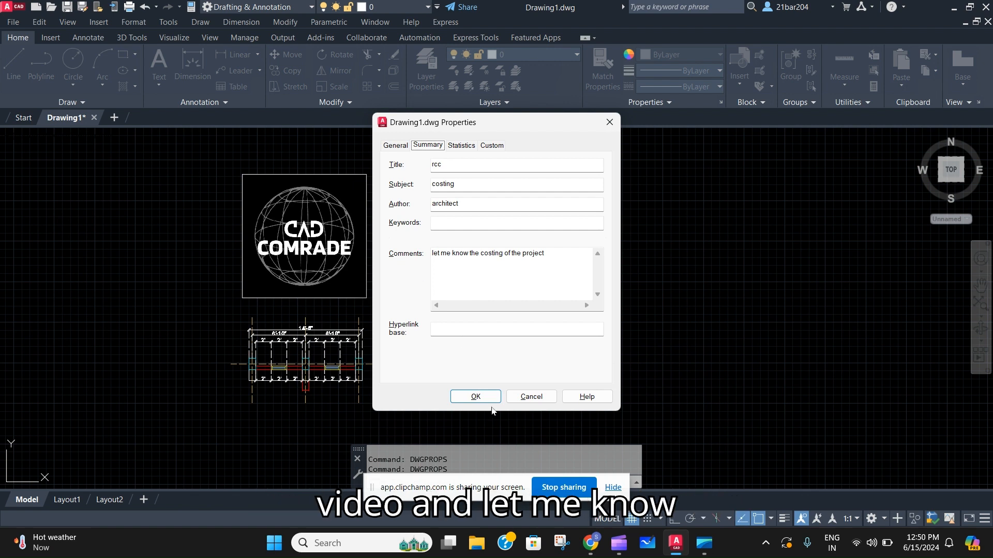
left_click(475, 397)
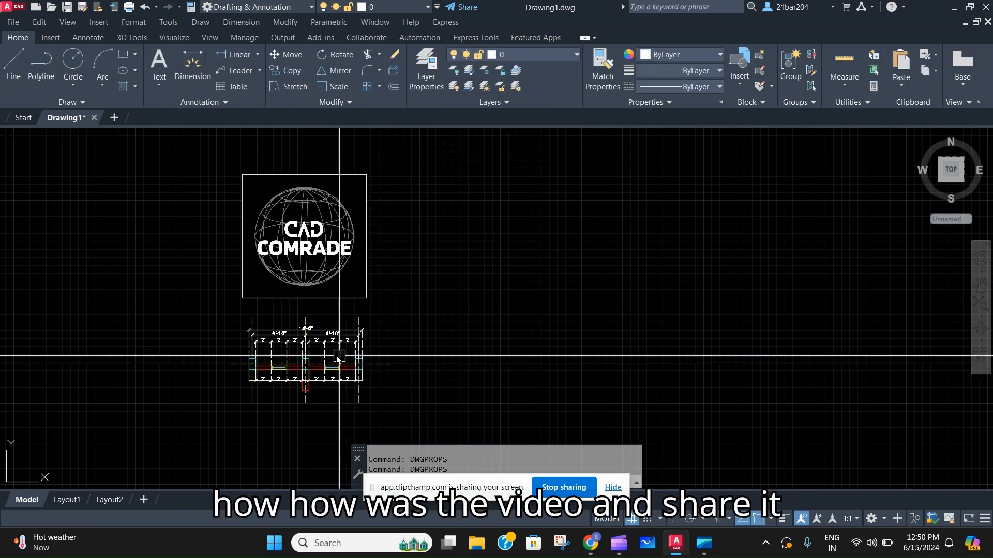